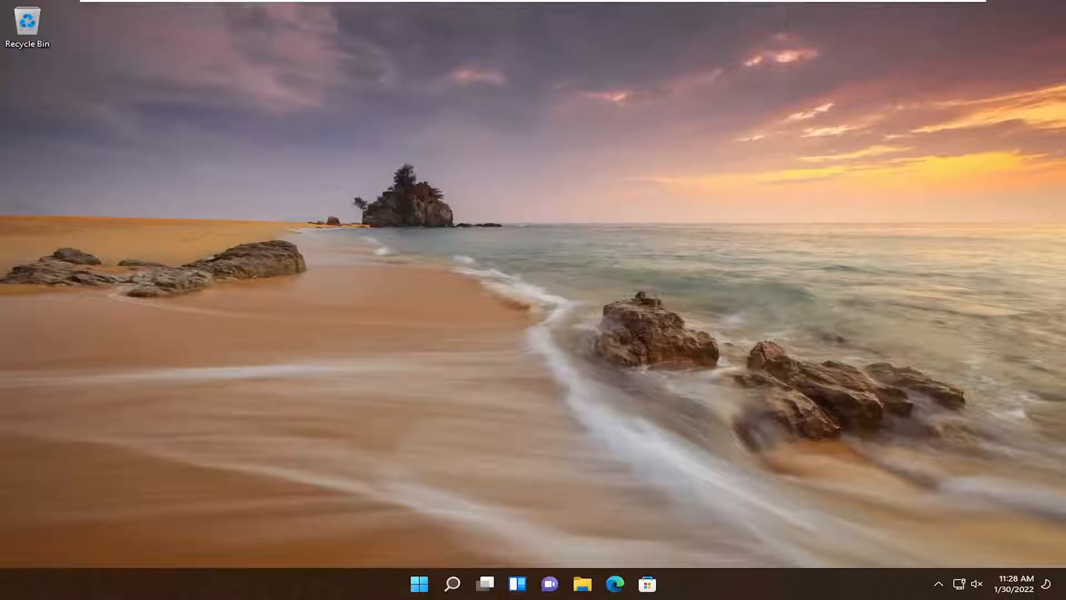
mouse_move(335, 443)
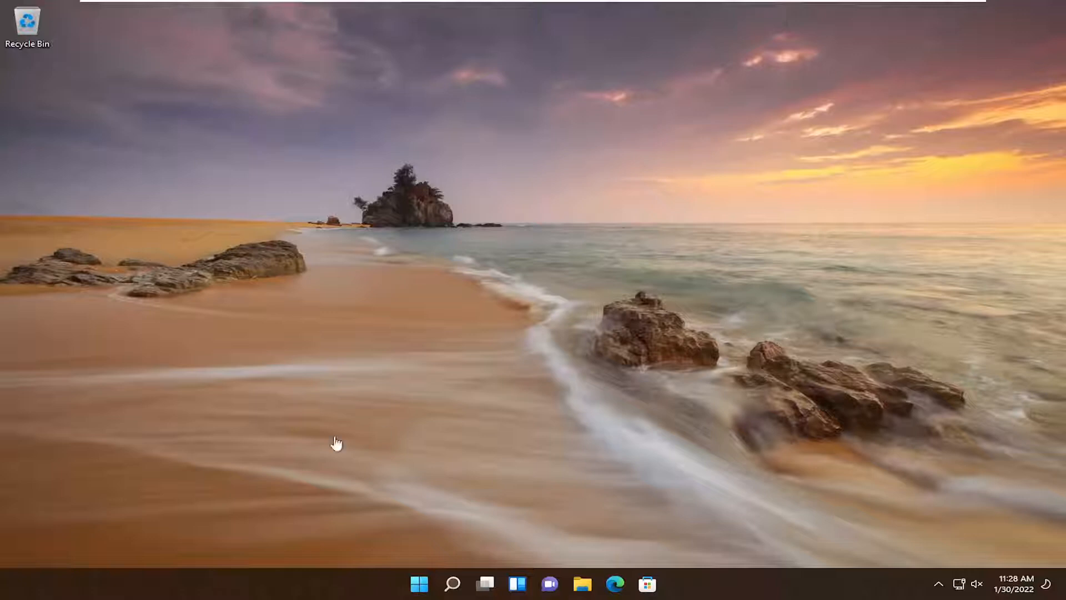
mouse_move(655, 519)
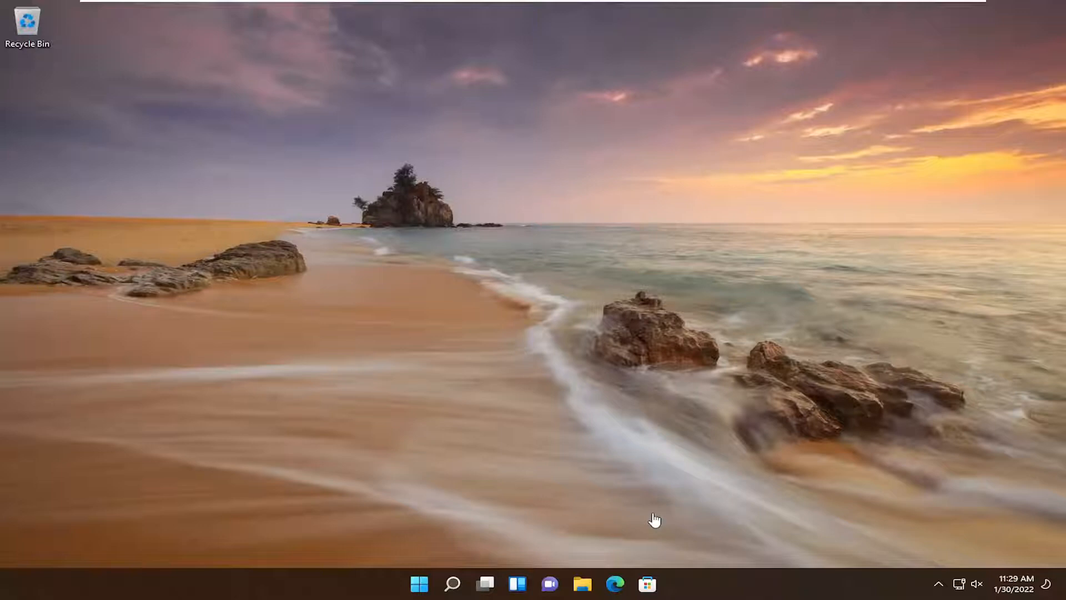
mouse_move(552, 500)
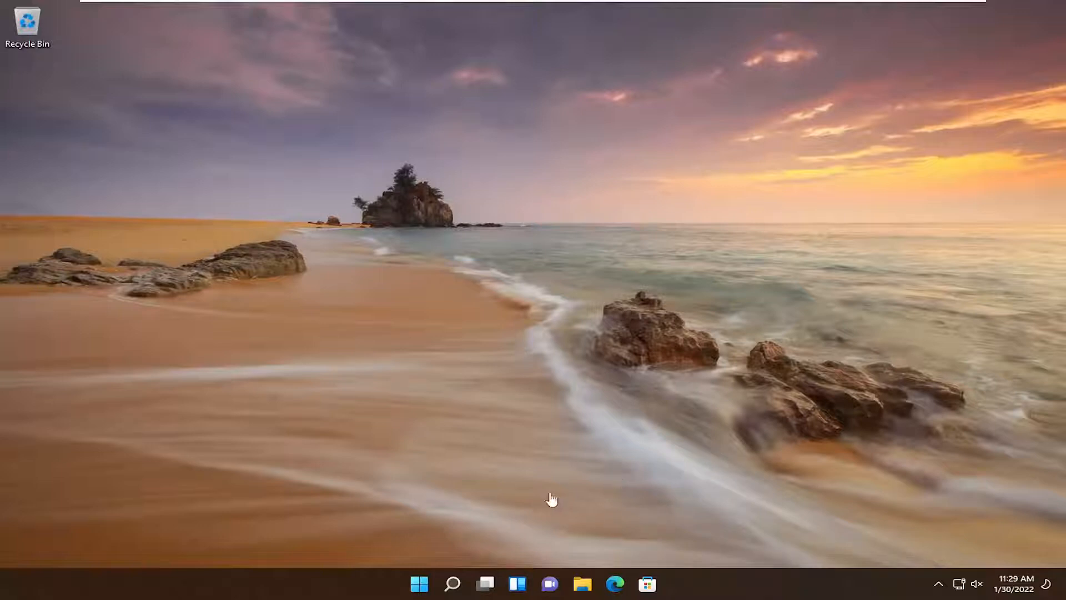
- Search Windows for 'troubleshoot' and open the Troubleshoot settings result
left_click(452, 582)
type("troubleshoot")
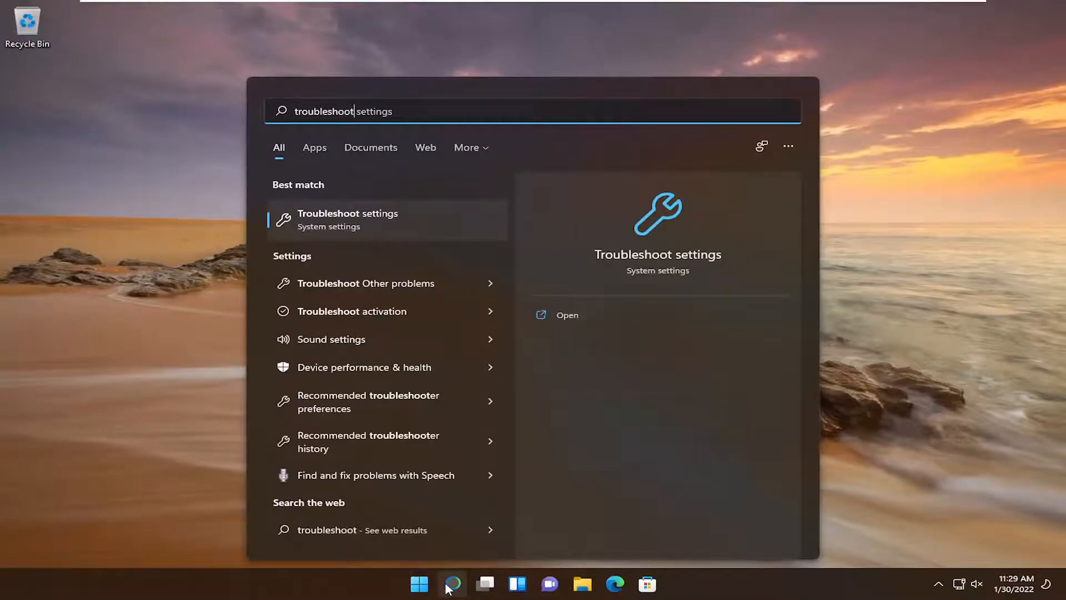
mouse_move(355, 220)
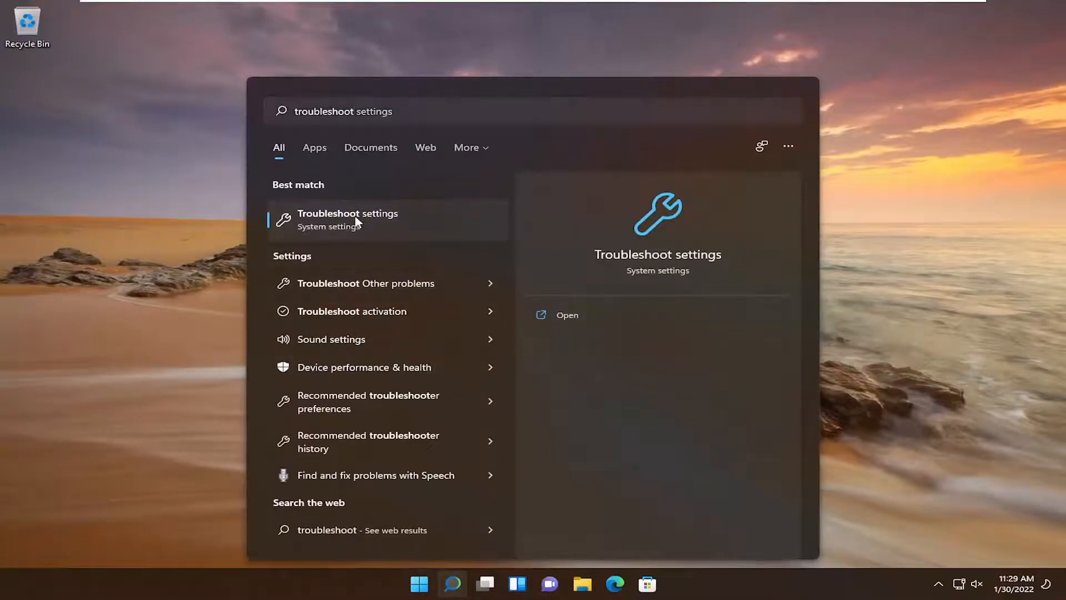
left_click(347, 213)
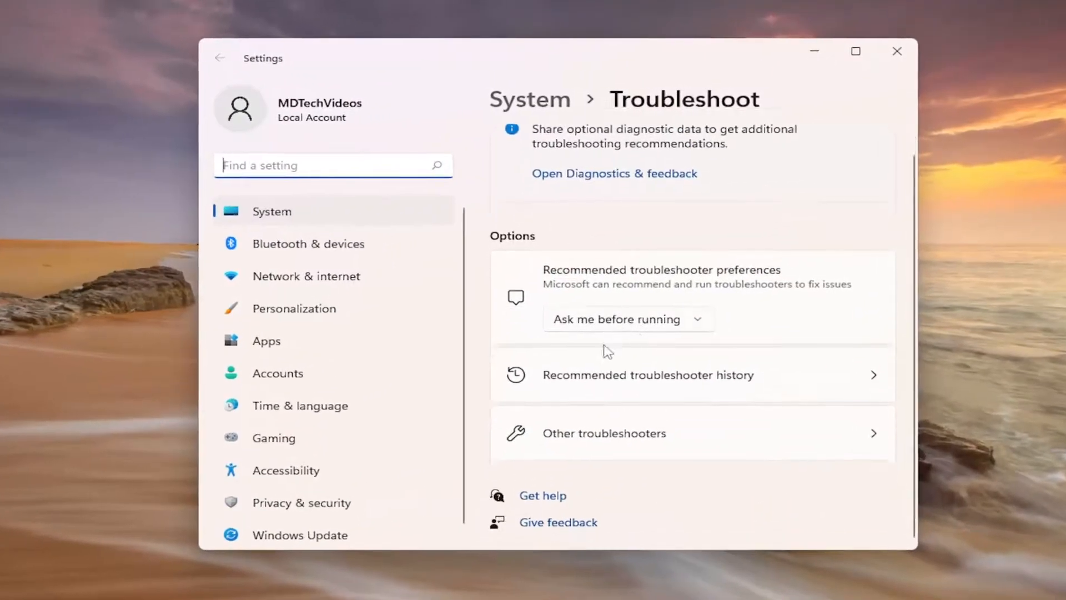
- Show the Other troubleshooters list and scroll to the Network Adapter entry
left_click(603, 433)
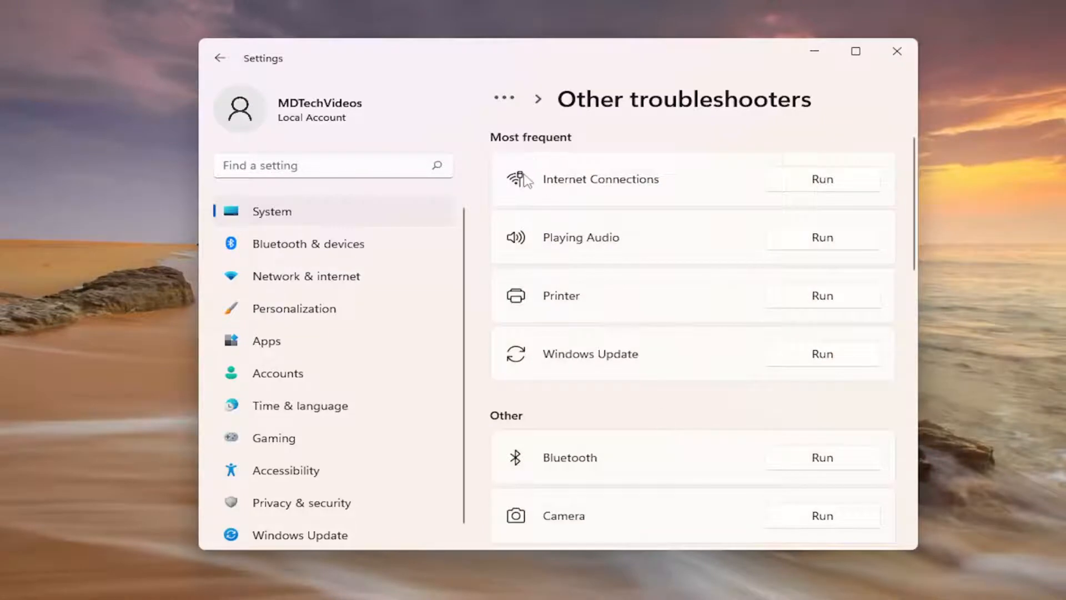
mouse_move(623, 188)
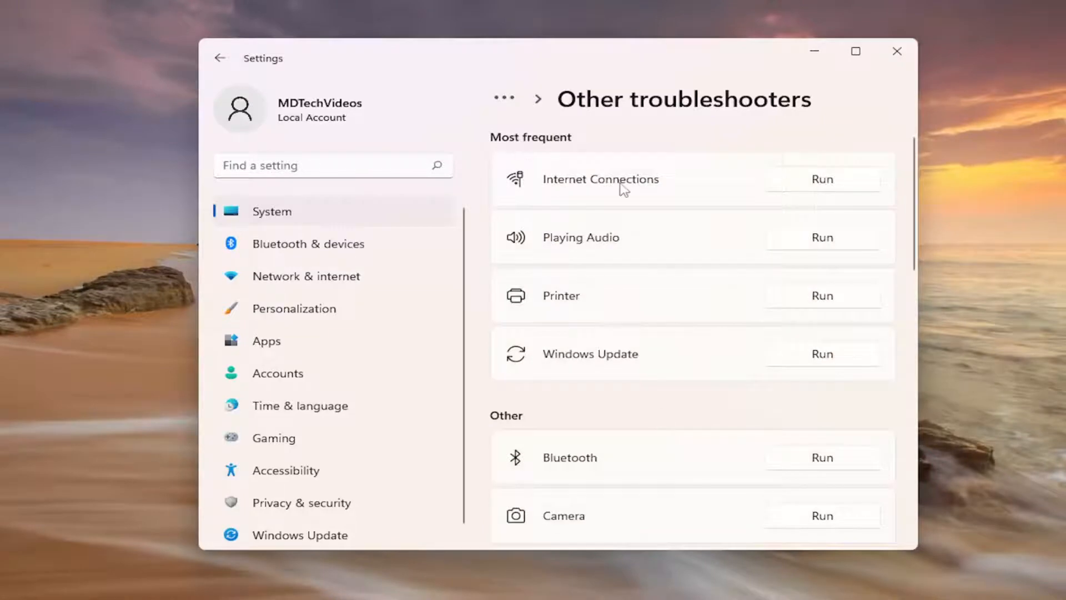
left_click(821, 179)
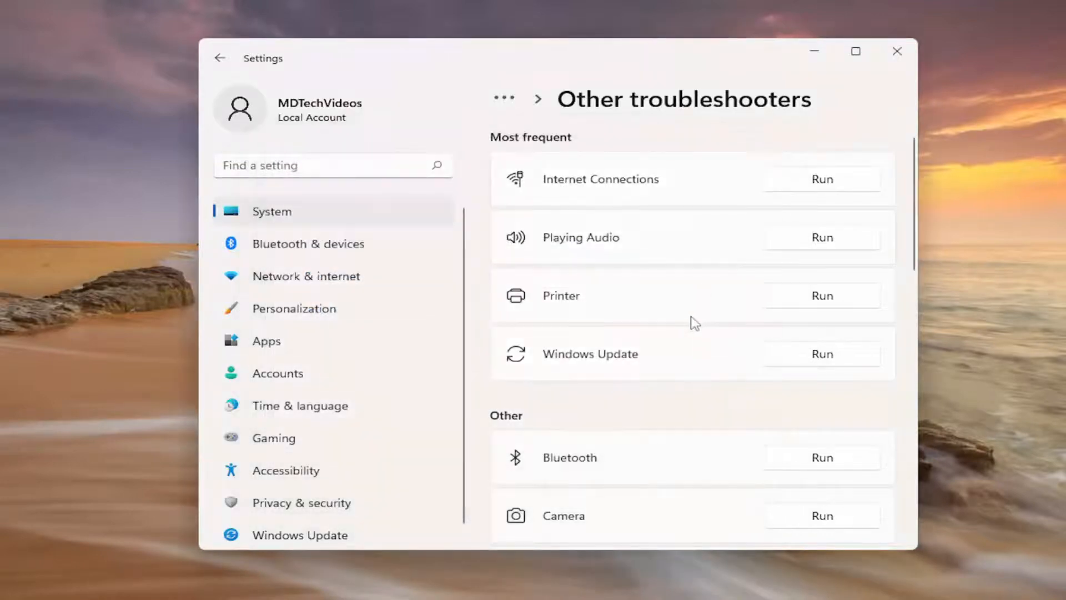
scroll("down", 3)
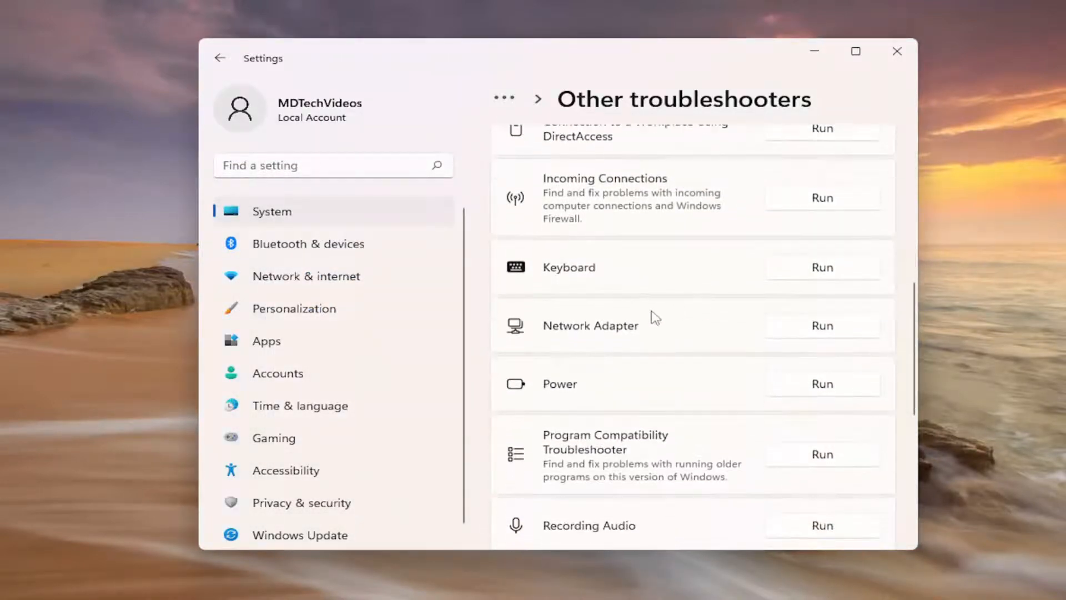
mouse_move(634, 331)
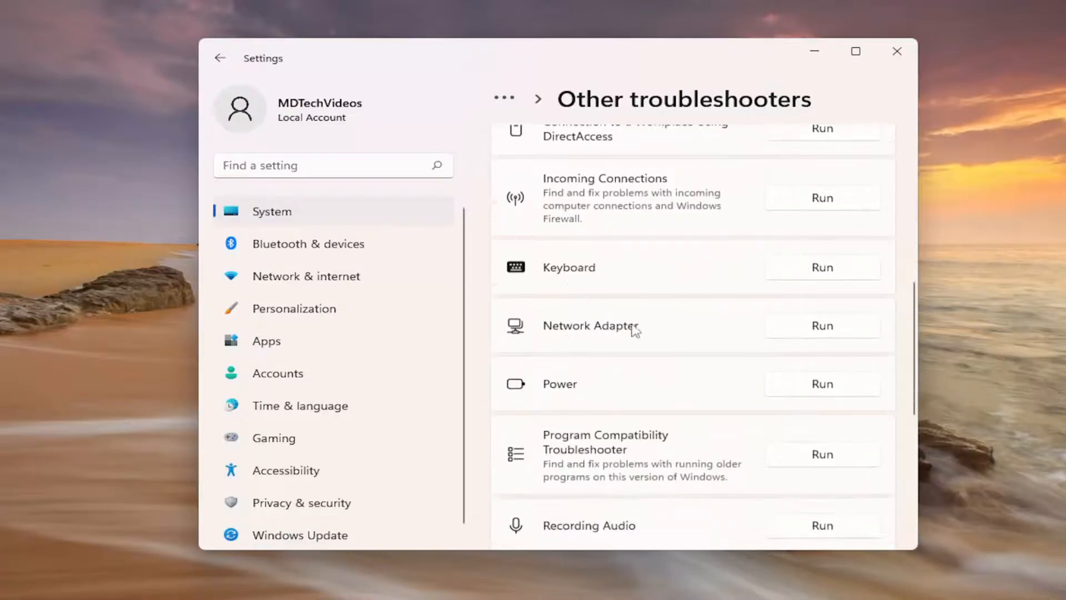
- Run the Network Adapter troubleshooter for all adapters, then cancel it
left_click(819, 325)
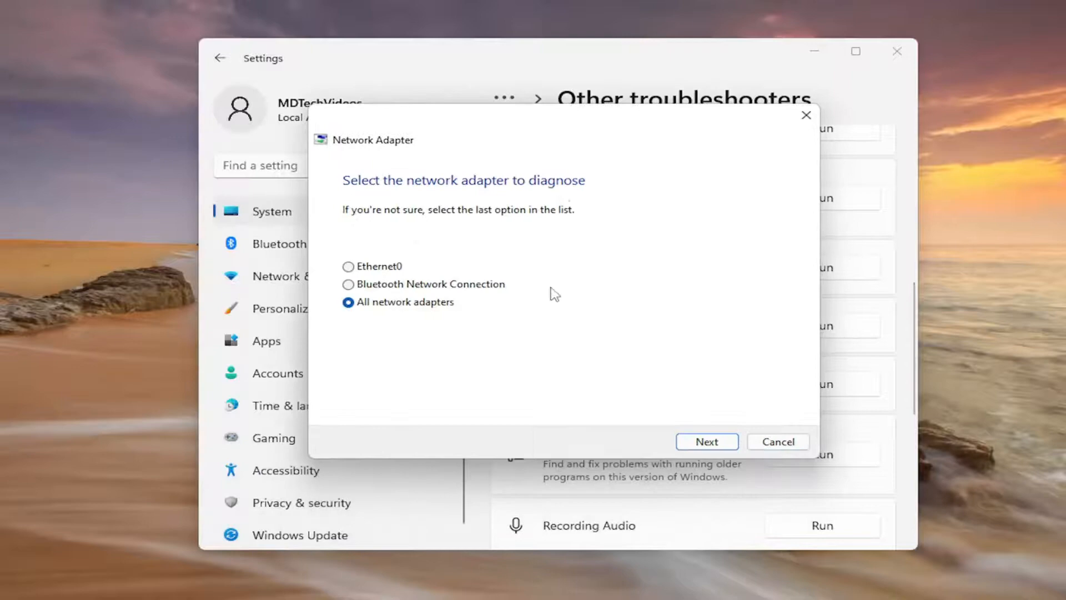
left_click(706, 440)
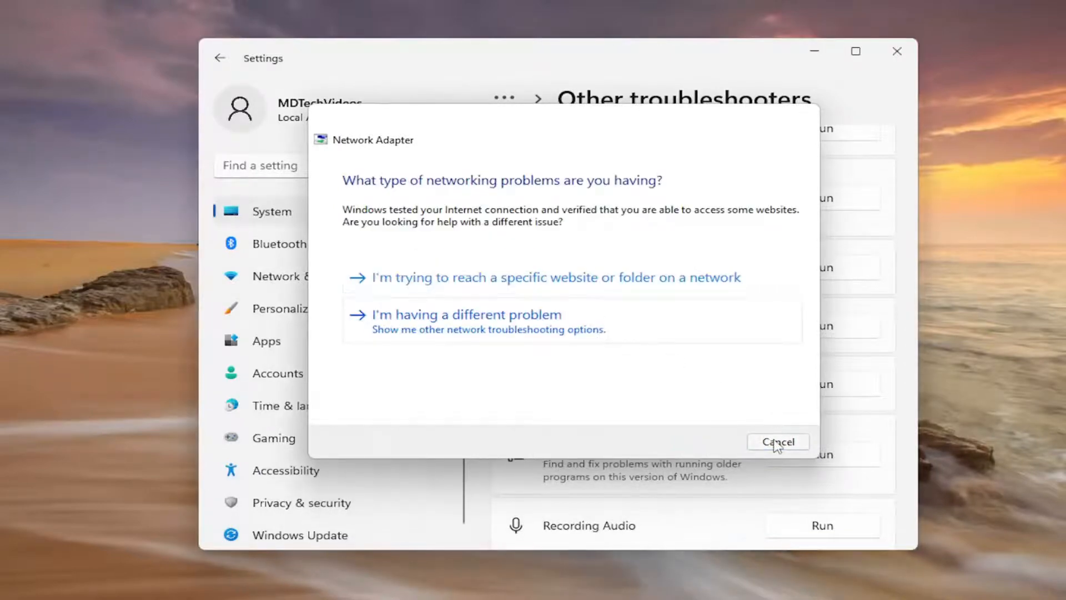
left_click(777, 441)
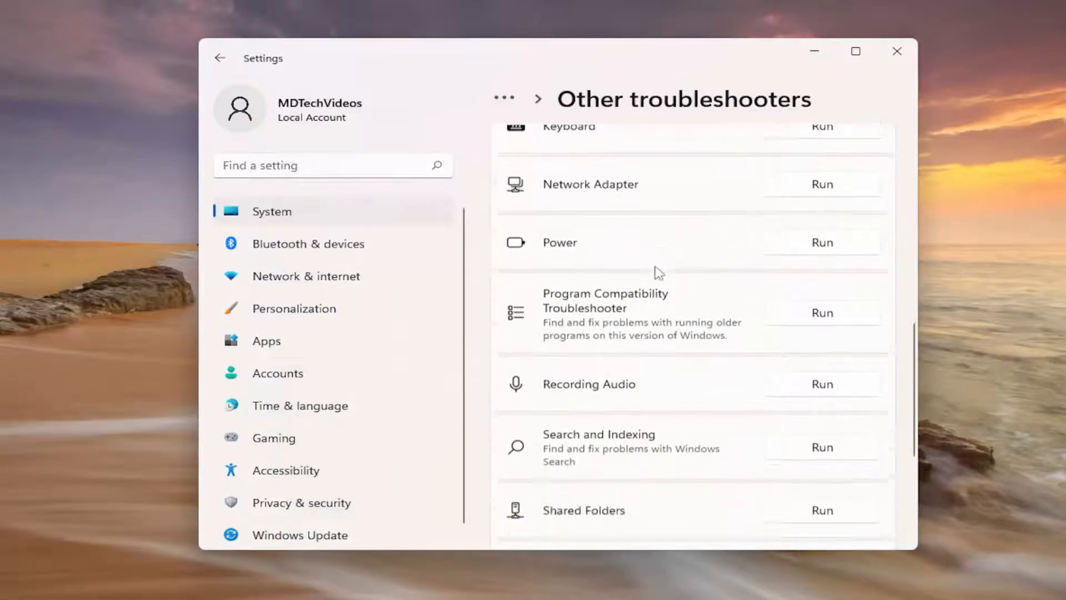
scroll("up", 3)
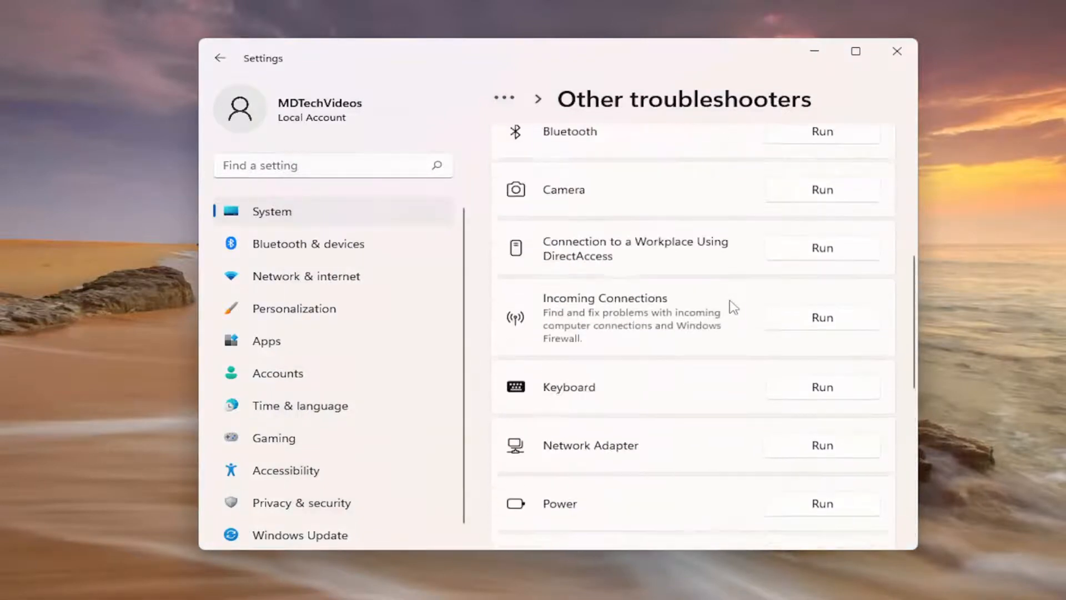
scroll("up", 3)
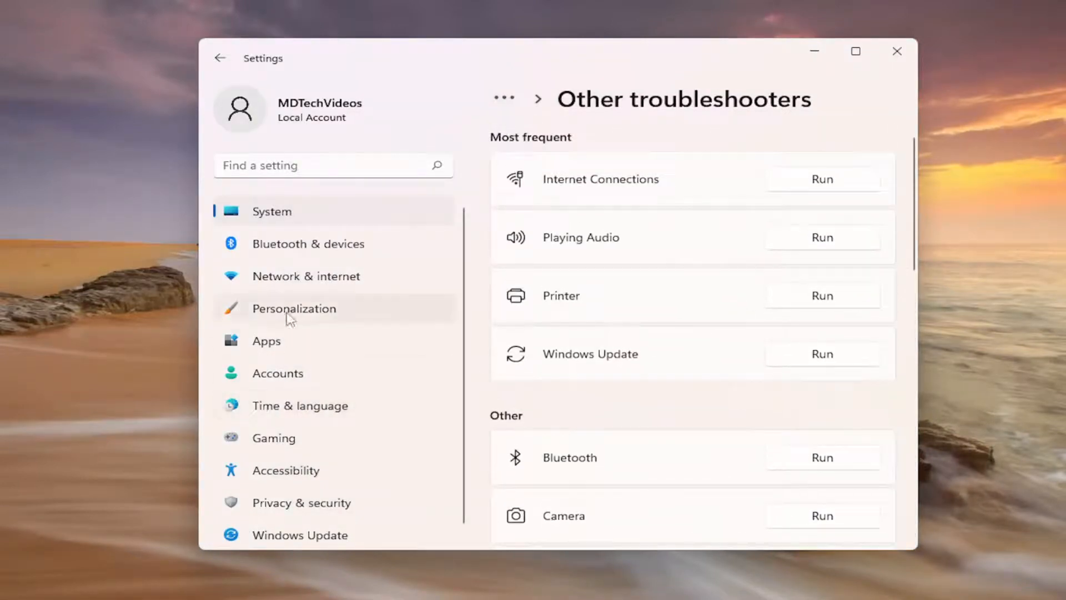
- Navigate Network & internet > Advanced network settings to the Network reset page
left_click(305, 275)
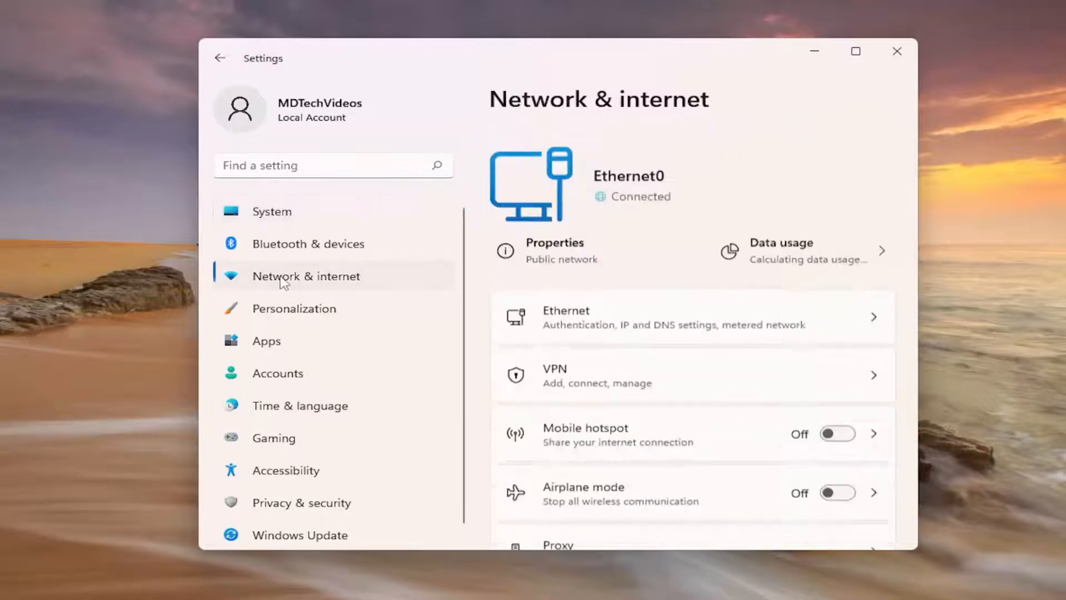
scroll("down", 3)
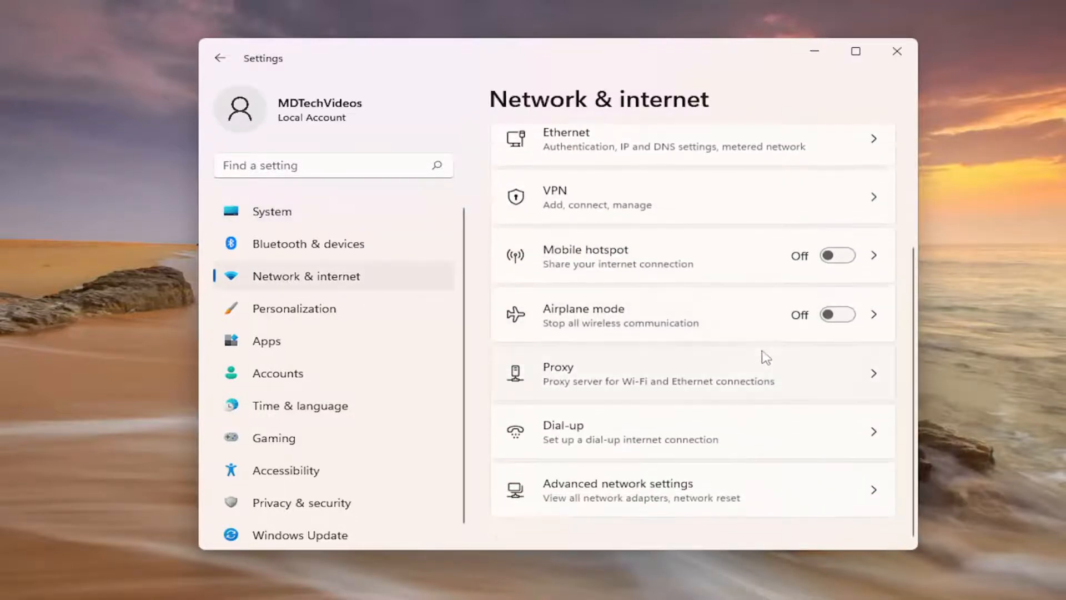
mouse_move(689, 493)
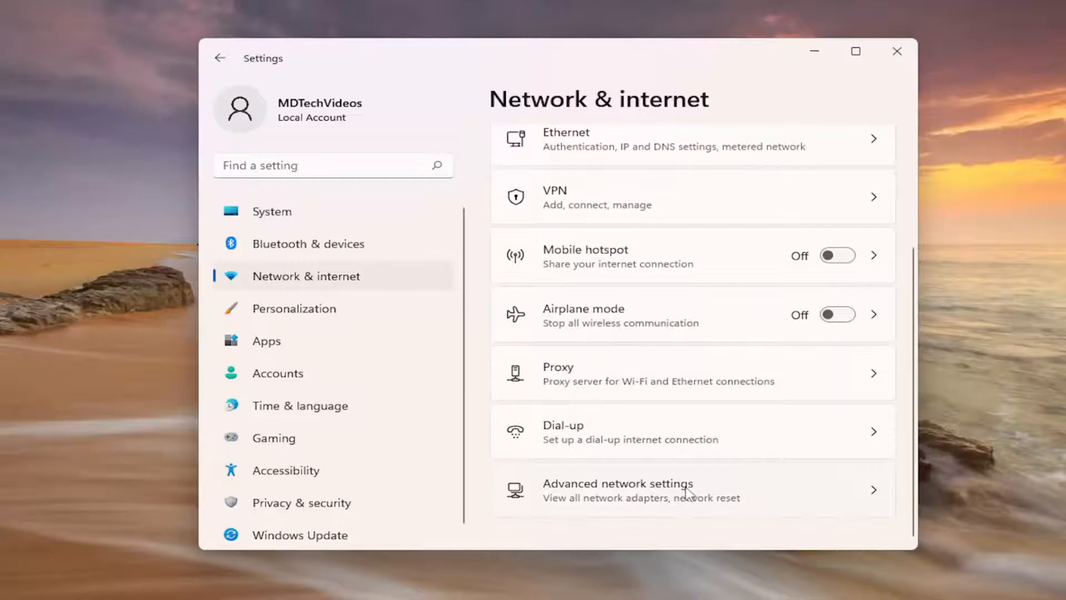
left_click(618, 490)
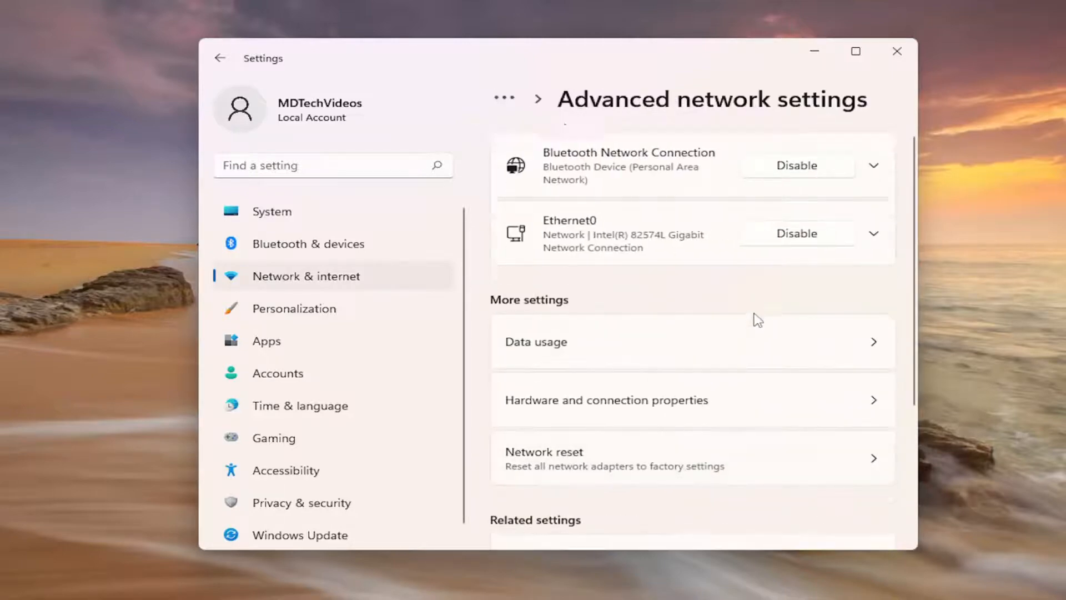
scroll("down", 3)
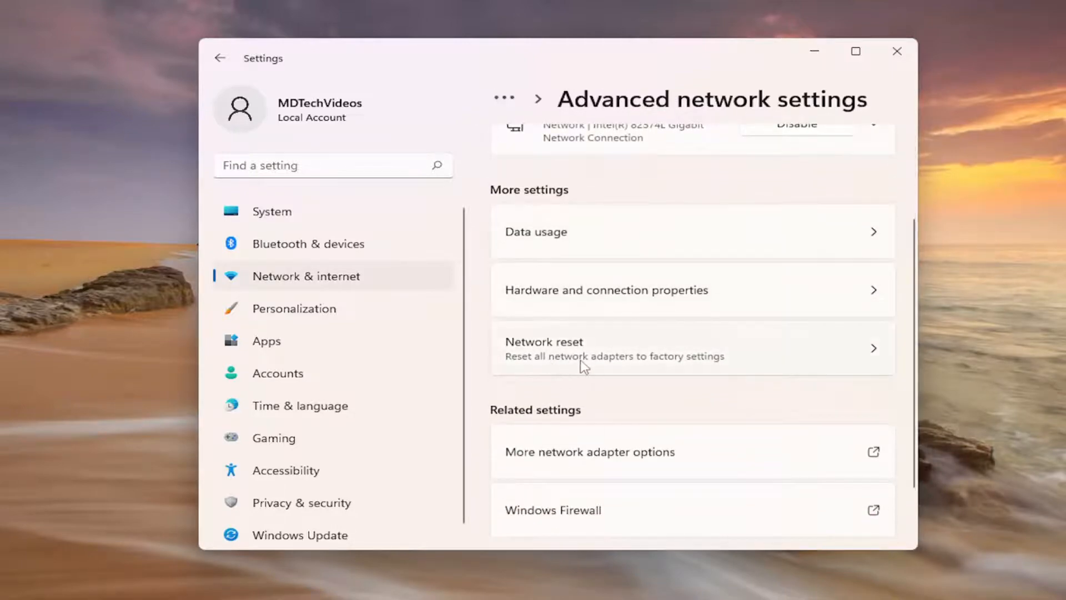
mouse_move(689, 361)
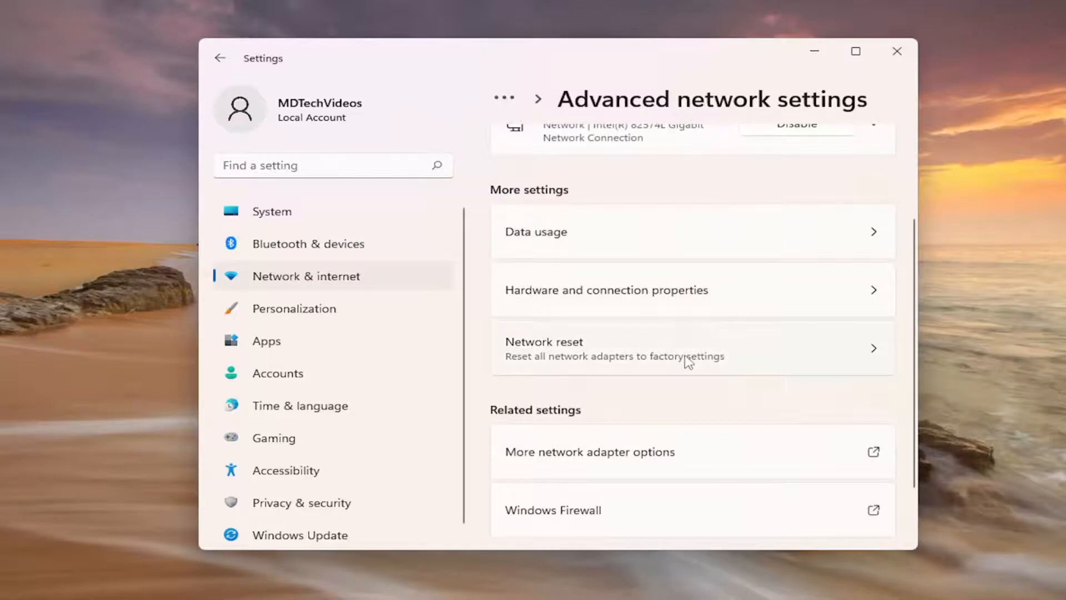
left_click(679, 347)
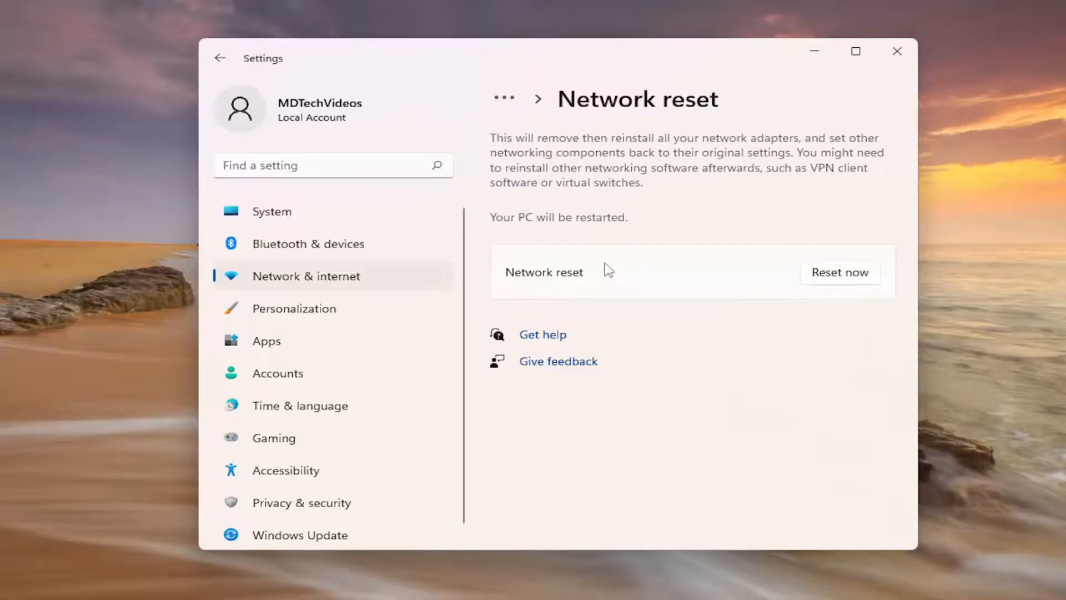
mouse_move(610, 269)
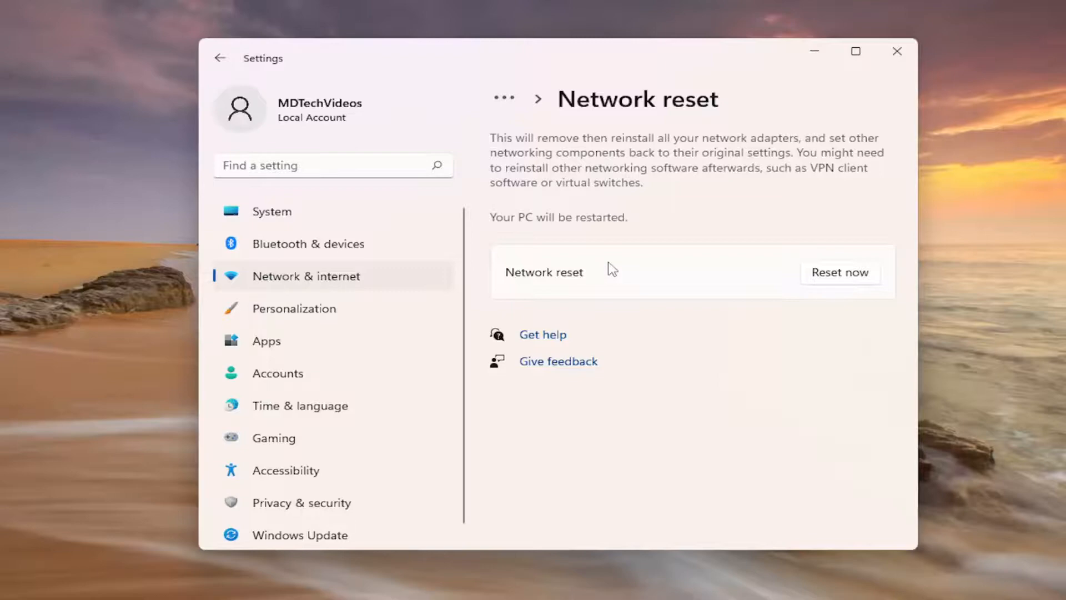
mouse_move(834, 280)
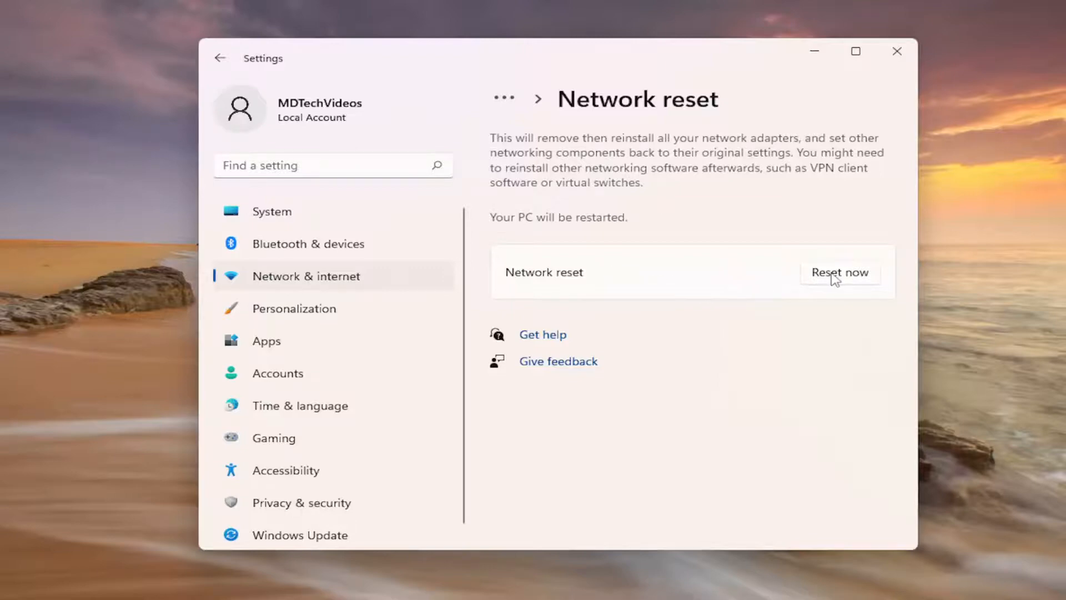
- Reset the network now, confirm Yes, dismiss the sign-out notice and close Settings
left_click(839, 272)
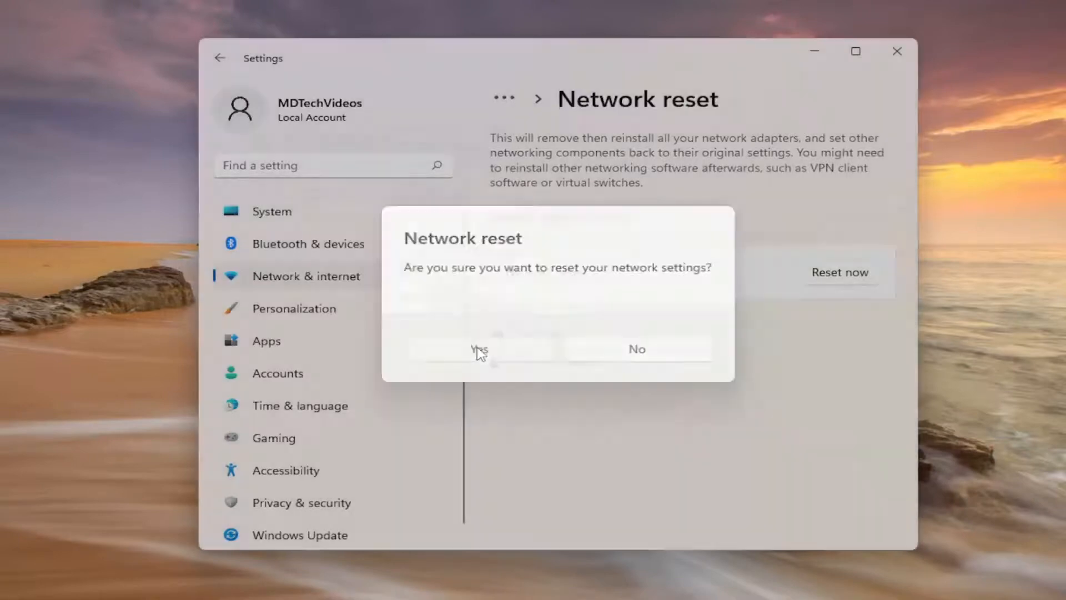
left_click(478, 347)
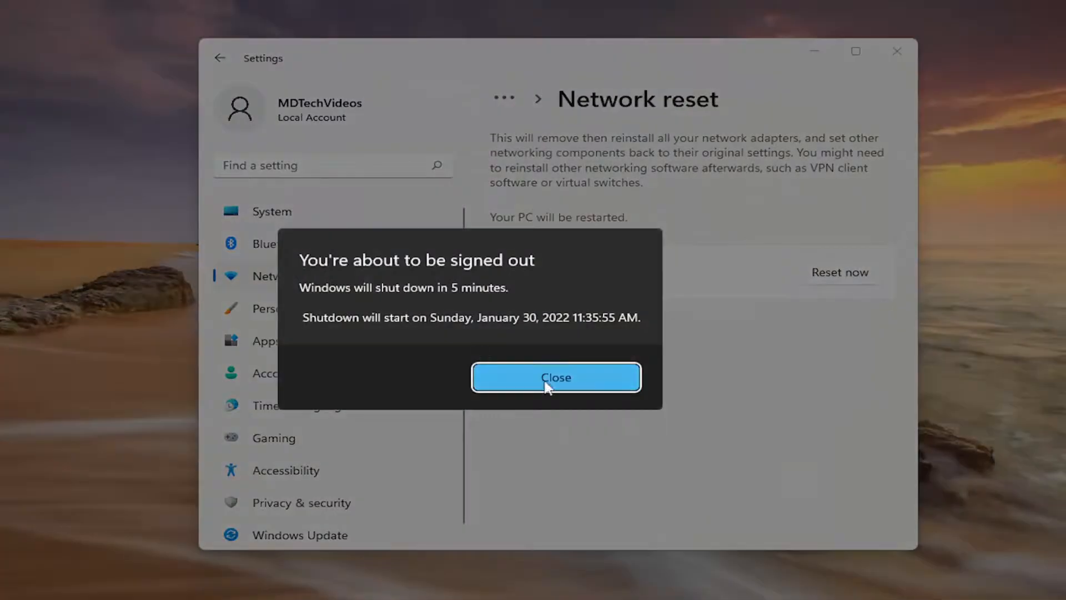
left_click(555, 377)
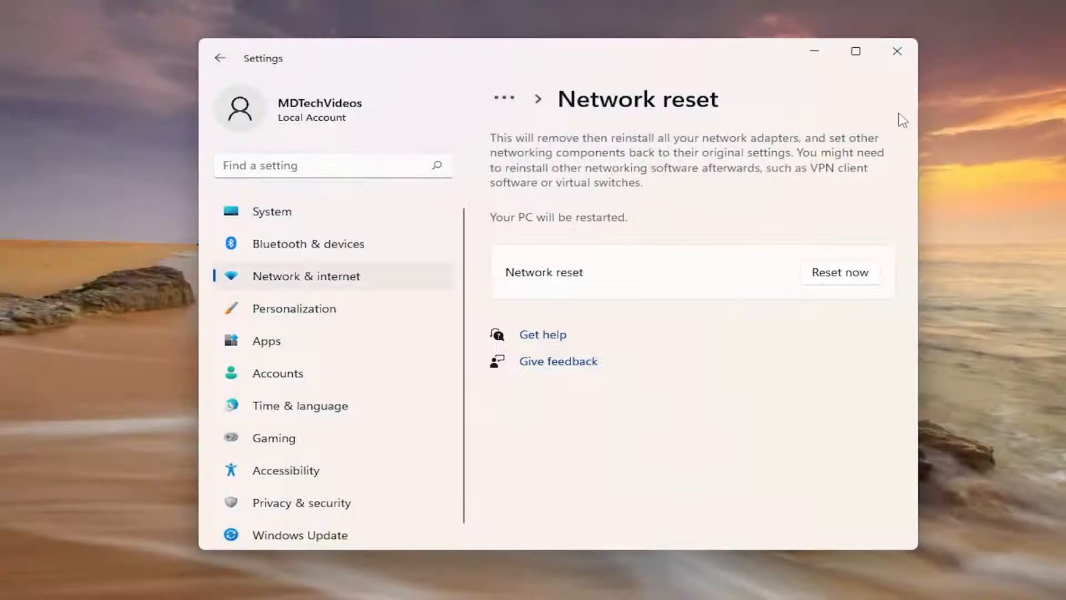
left_click(897, 51)
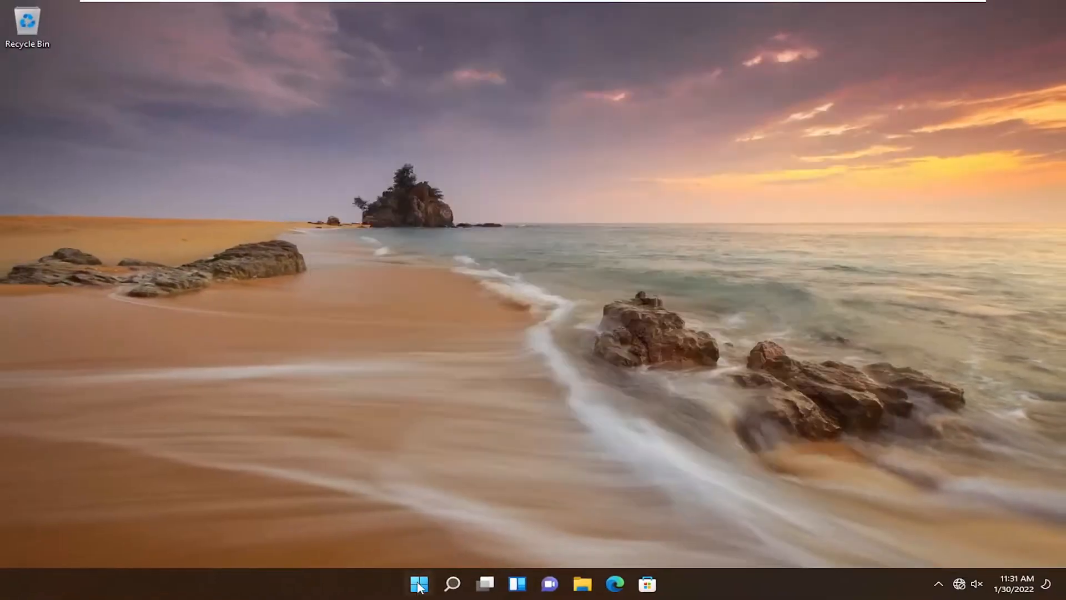